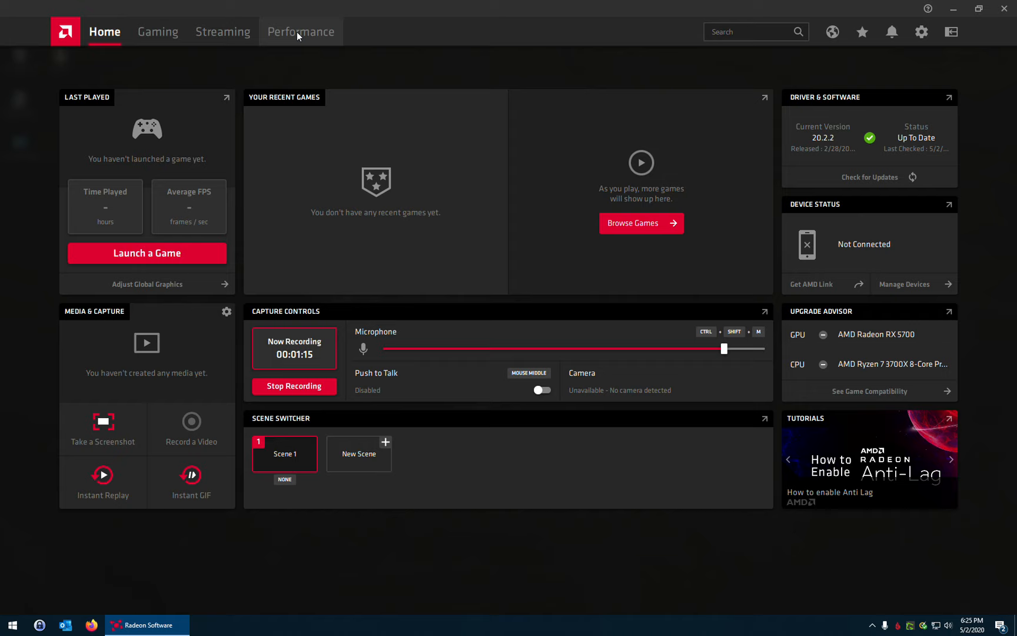
Show the System settings page with the Hardware section listing the RX 5700, Ryzen 7 3700X and 16 GB RAM
left_click(922, 31)
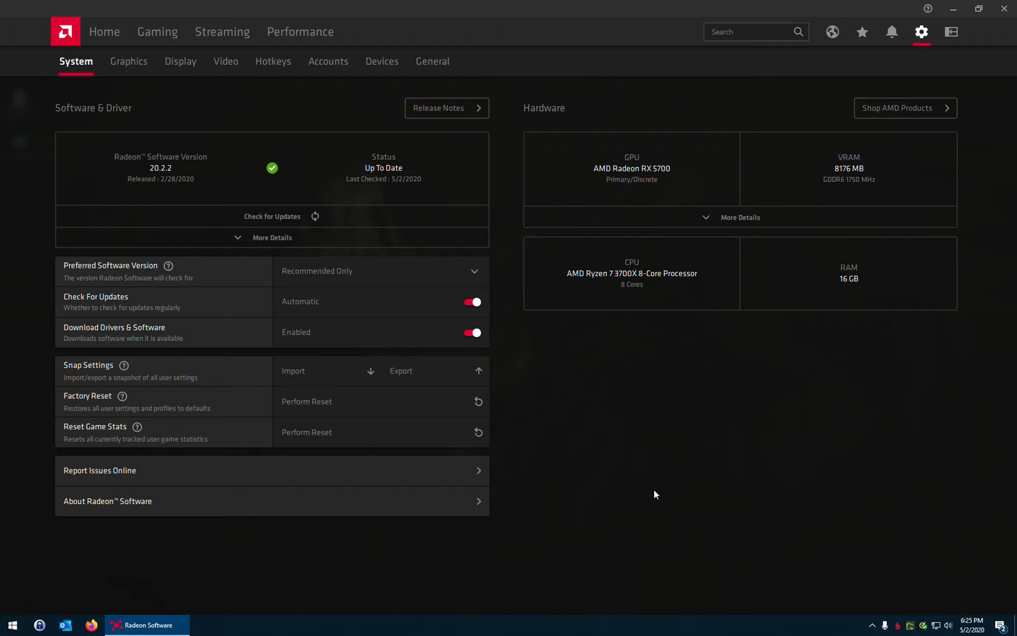
mouse_move(645, 444)
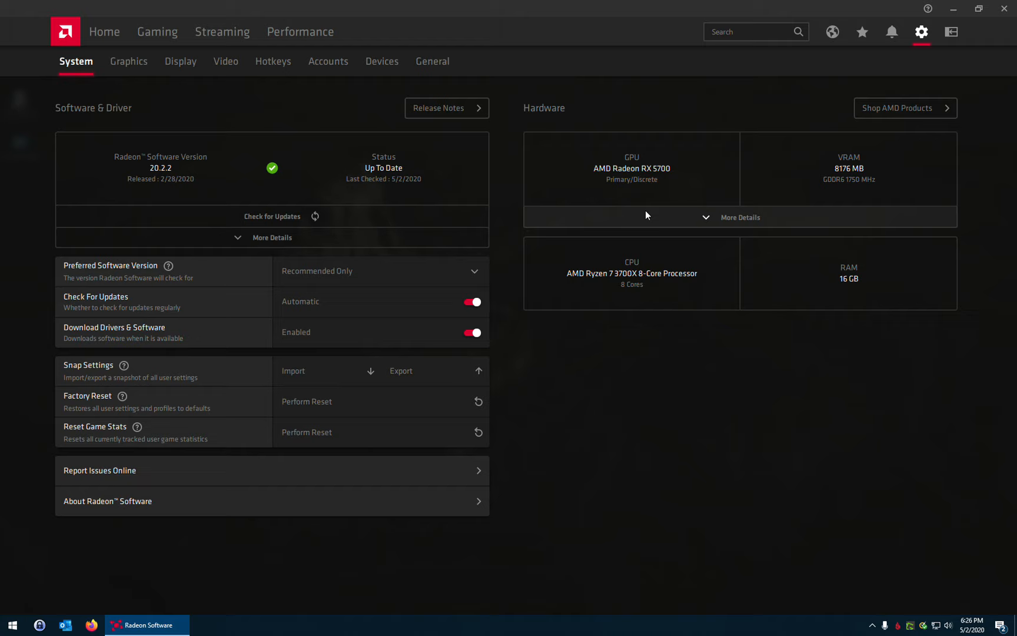
mouse_move(826, 207)
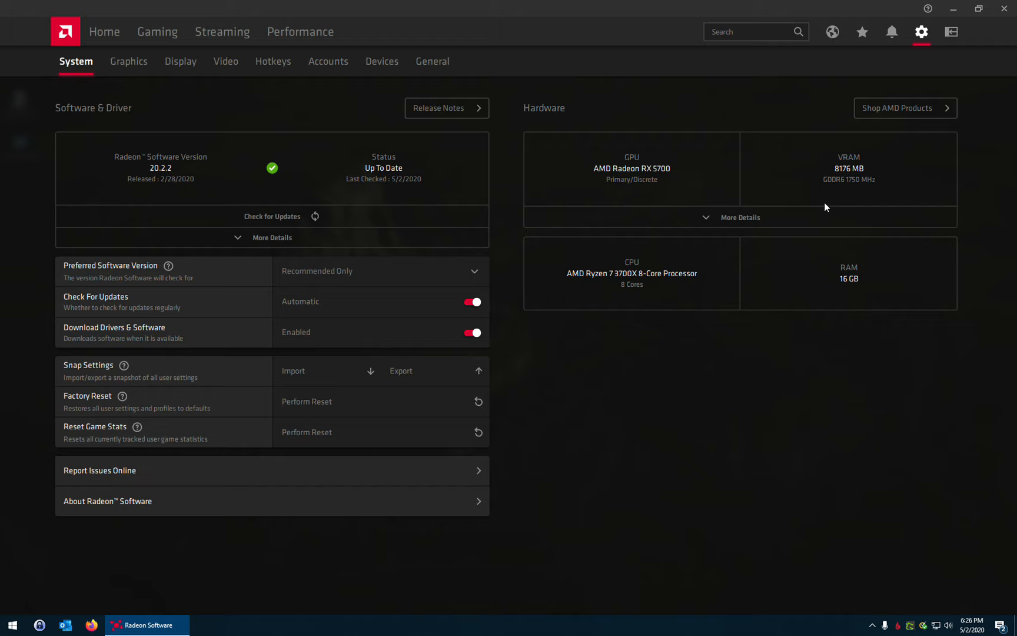
mouse_move(657, 287)
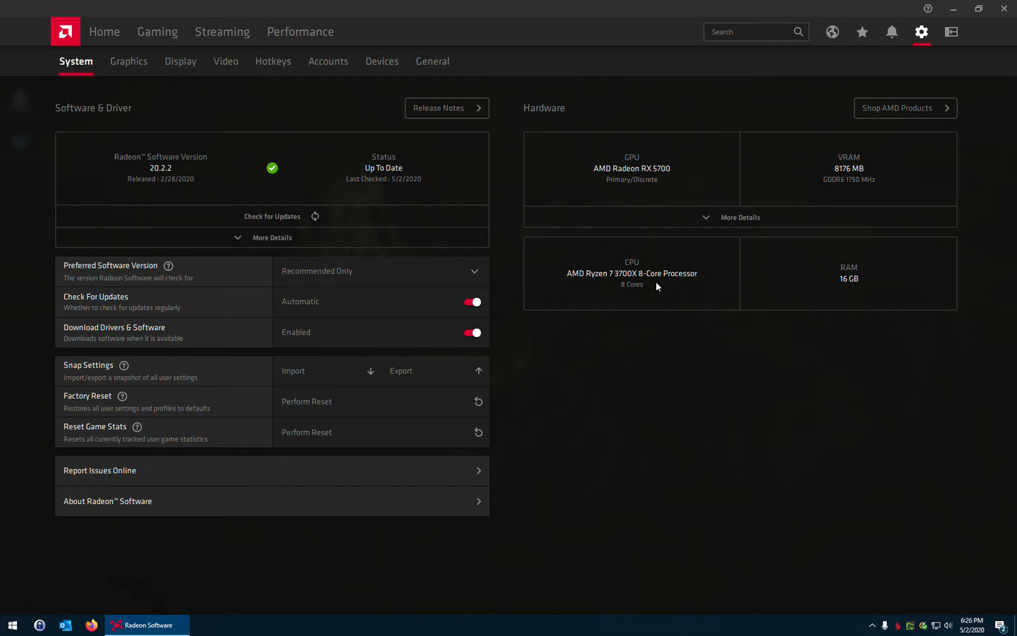
mouse_move(856, 296)
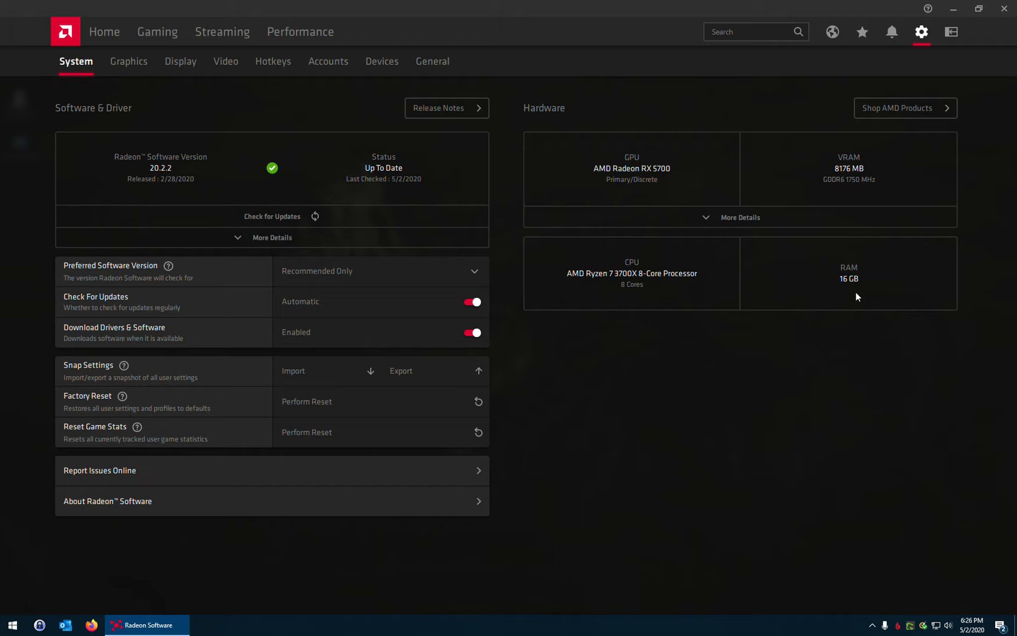
mouse_move(862, 291)
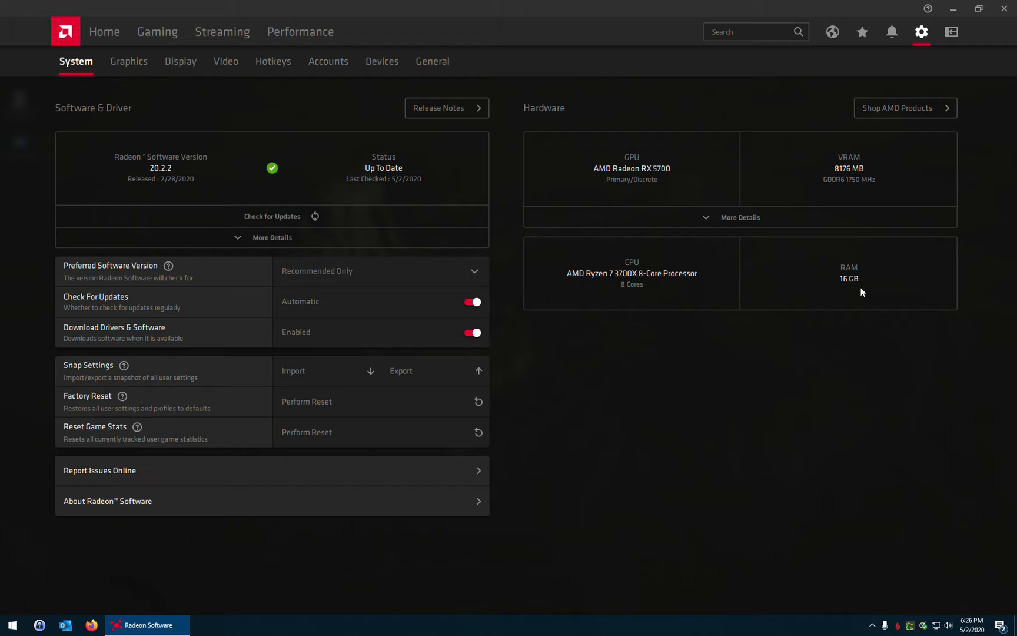
mouse_move(641, 359)
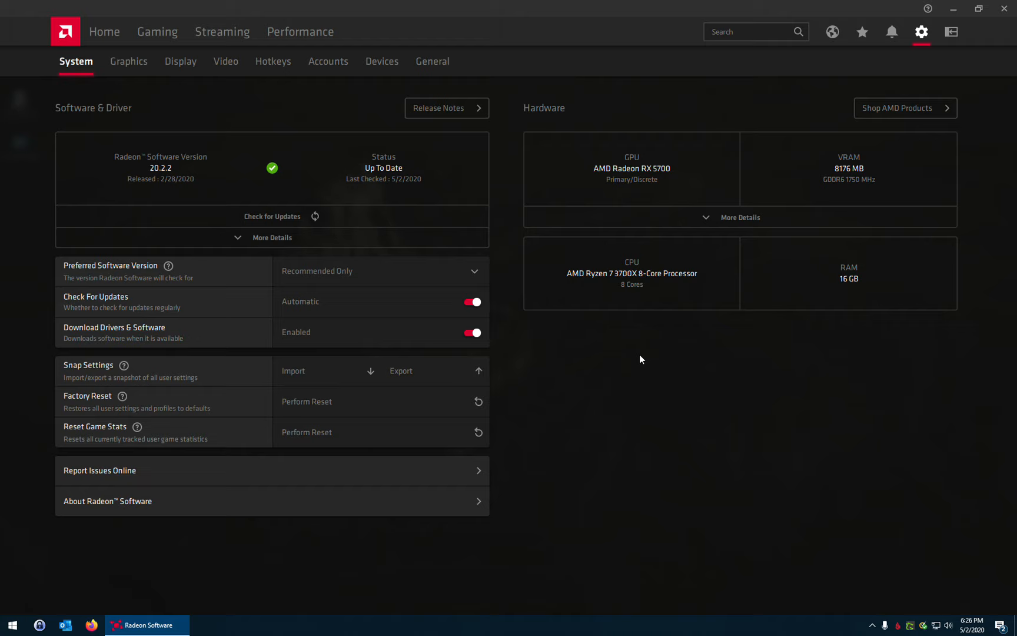
mouse_move(598, 420)
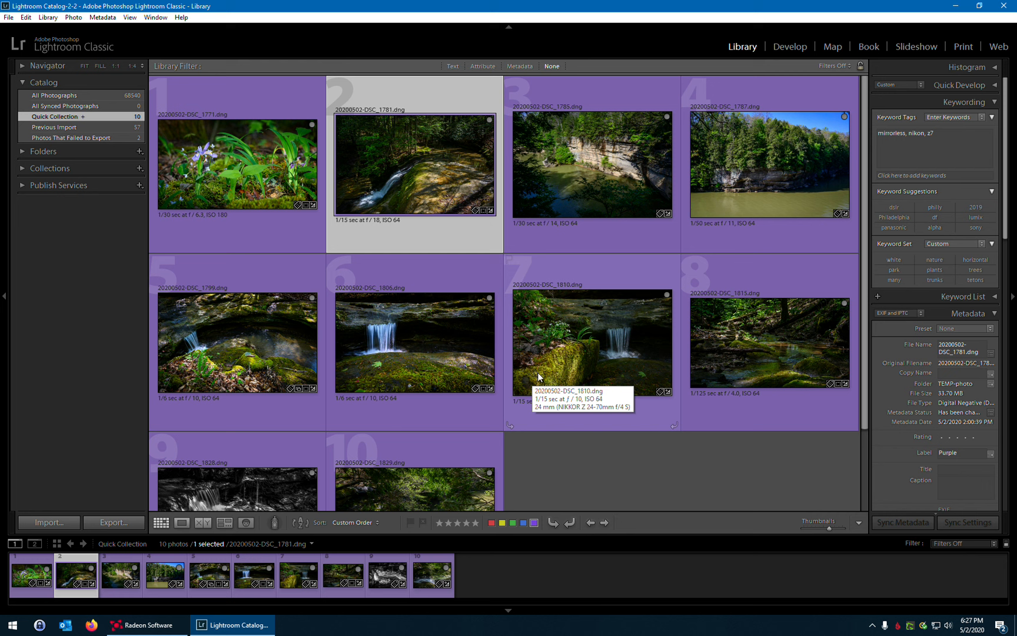
Select the cliff-over-river photo DSC_1785 in the grid and take it into Develop
left_click(591, 165)
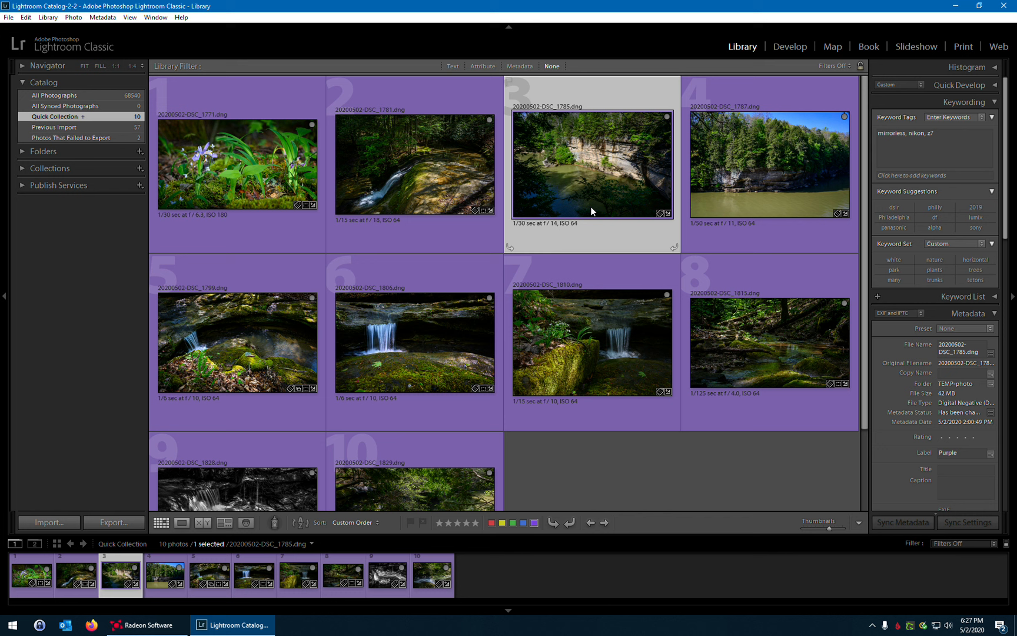
mouse_move(603, 180)
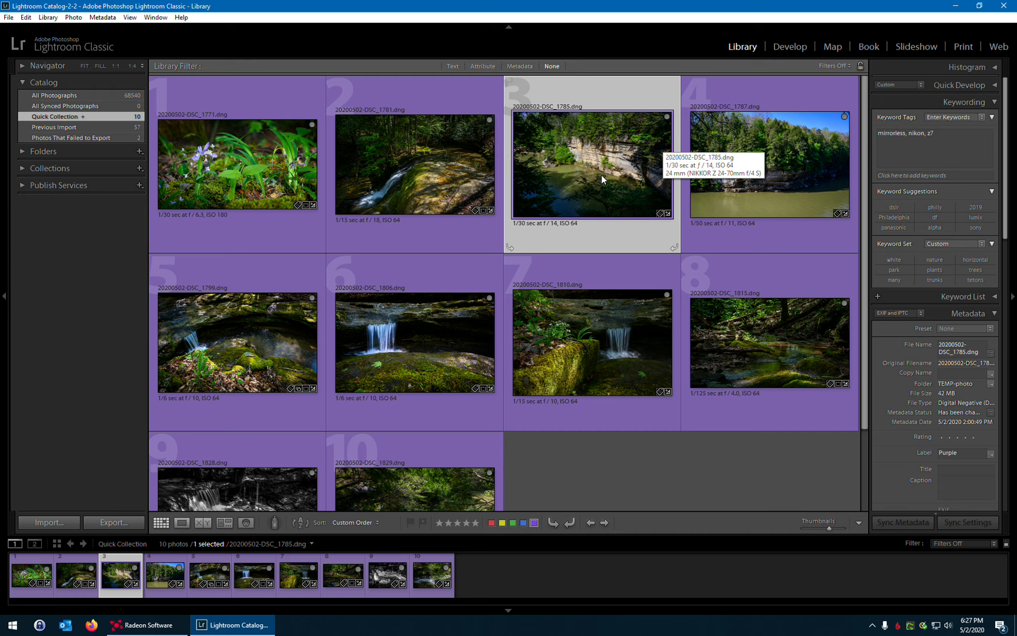
left_click(790, 48)
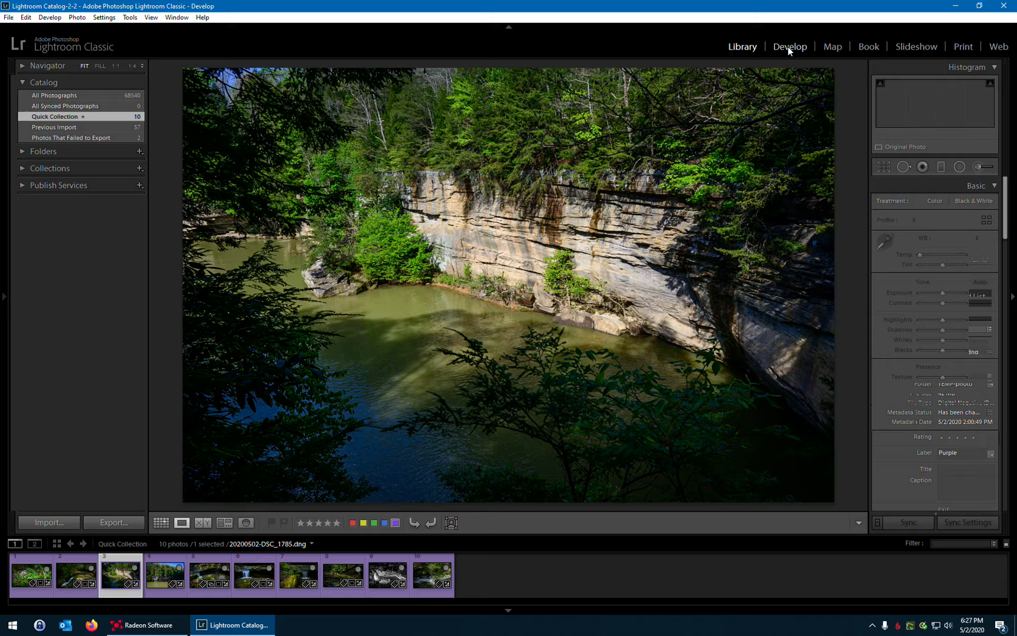
Inspect the cliff photo at 1:1 in Loupe, then return to the ten-photo Quick Collection grid
left_click(743, 46)
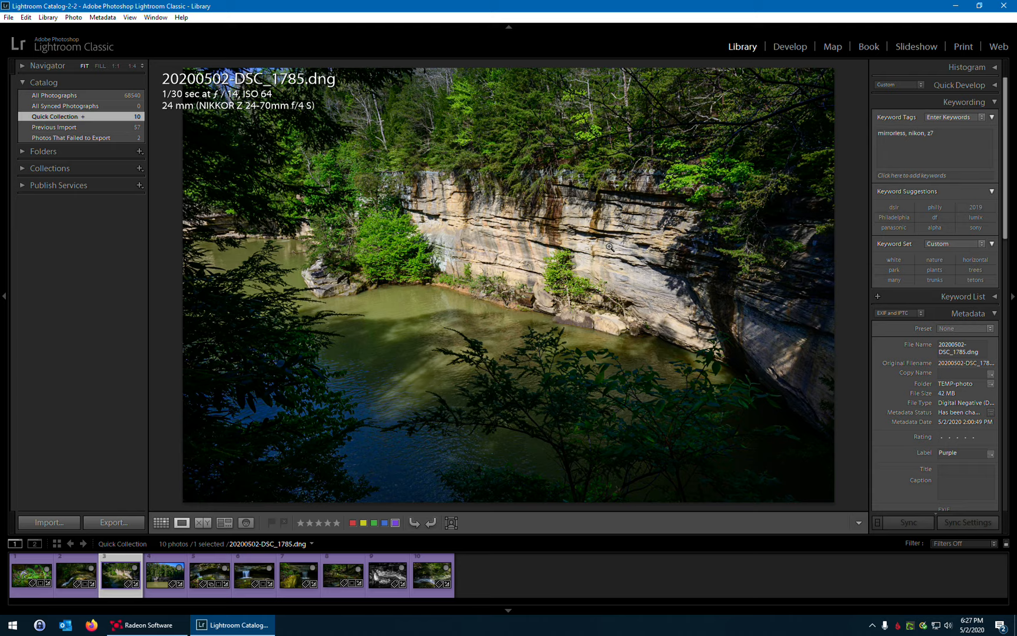
left_click(611, 262)
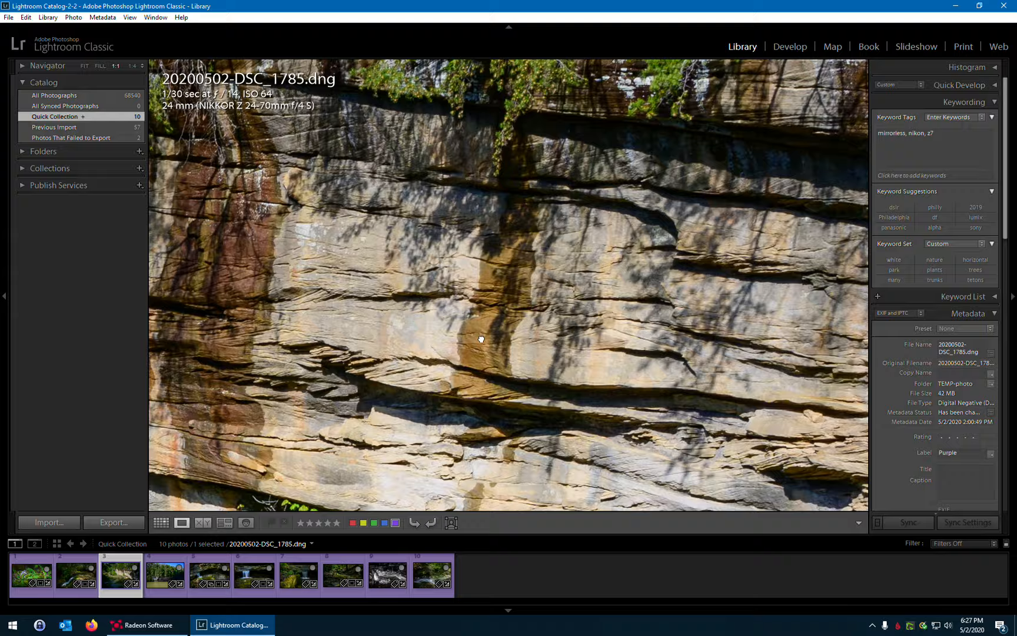
left_click(790, 46)
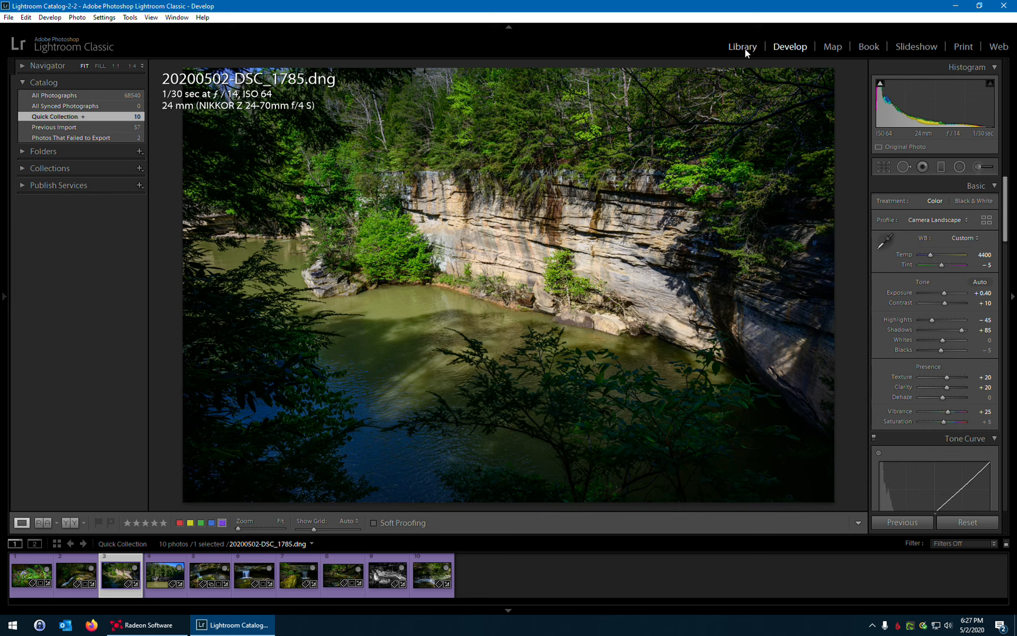
left_click(742, 46)
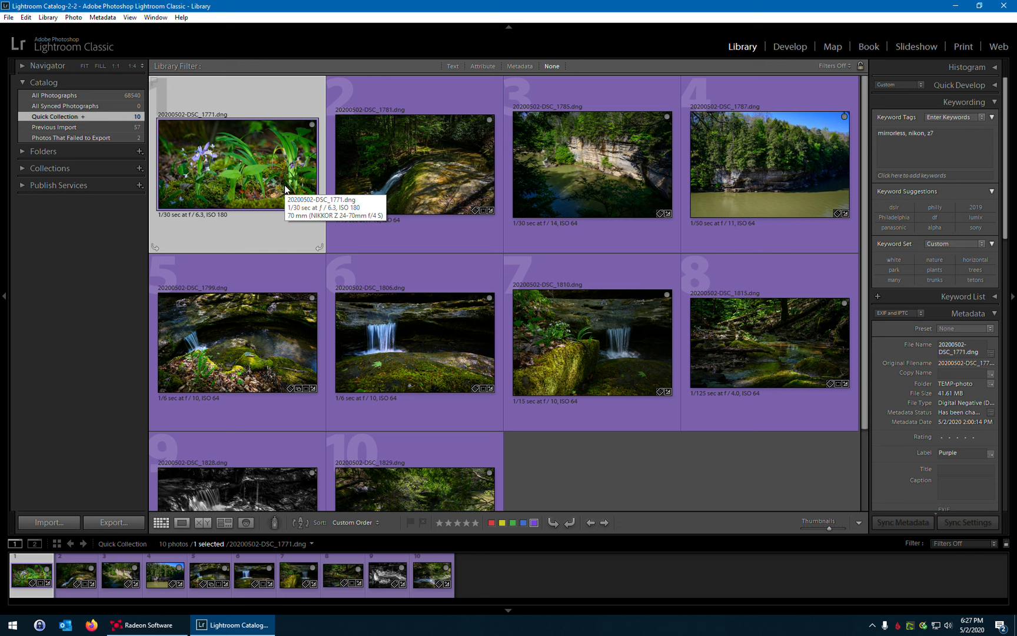
mouse_move(269, 323)
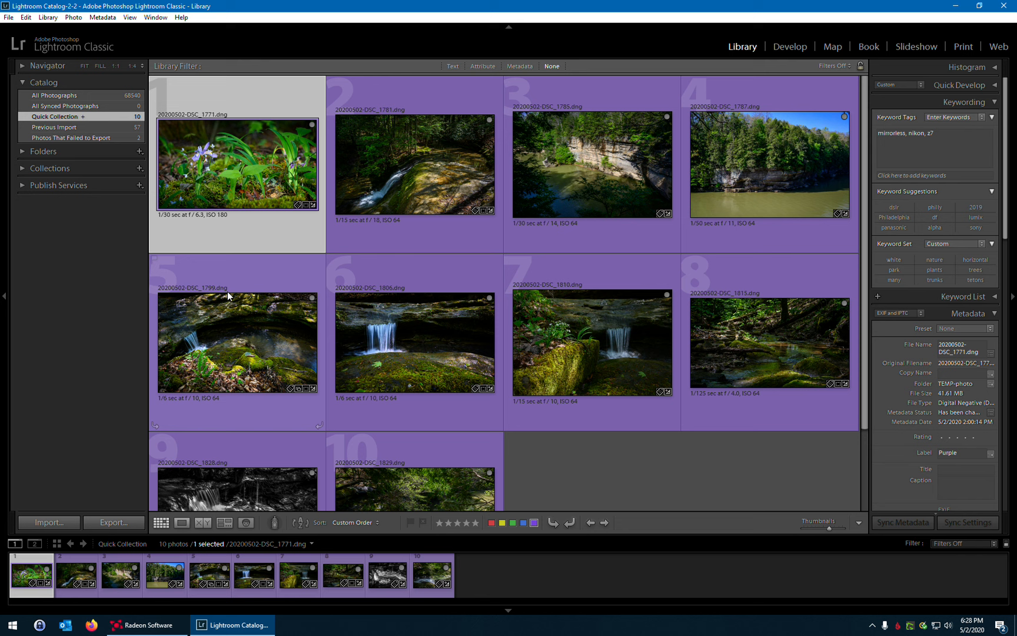
Scroll down the grid so all ten Quick Collection photos are visible for selection
scroll("down", 3)
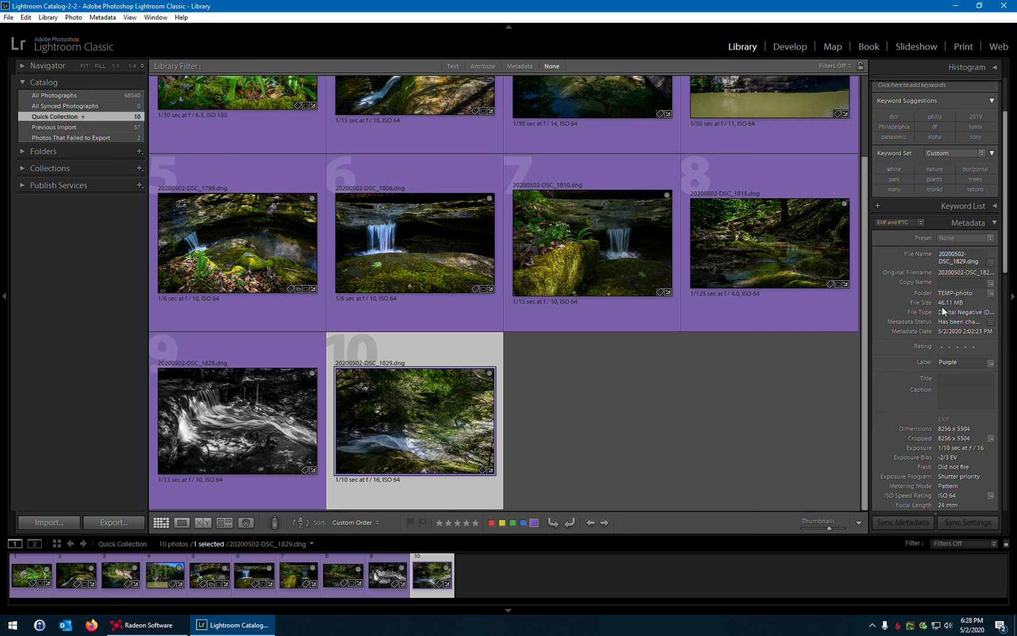
mouse_move(951, 336)
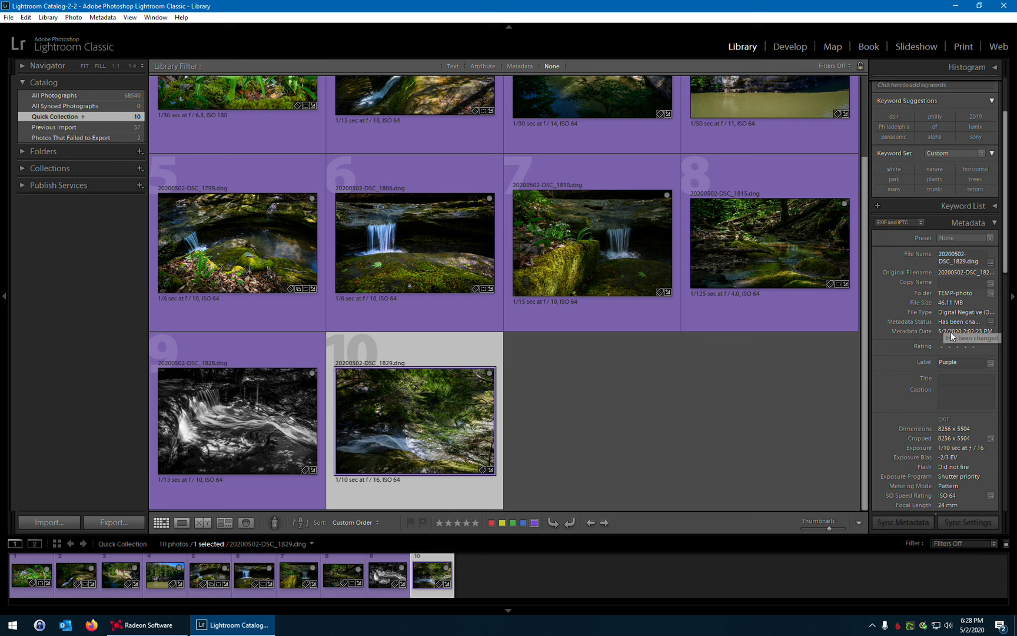
mouse_move(560, 419)
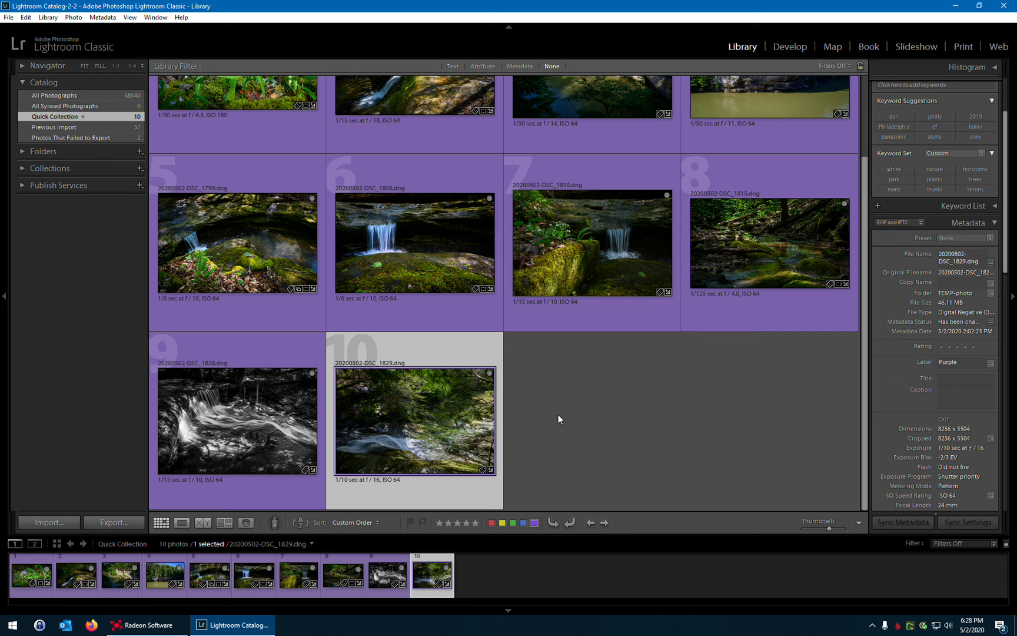
mouse_move(475, 447)
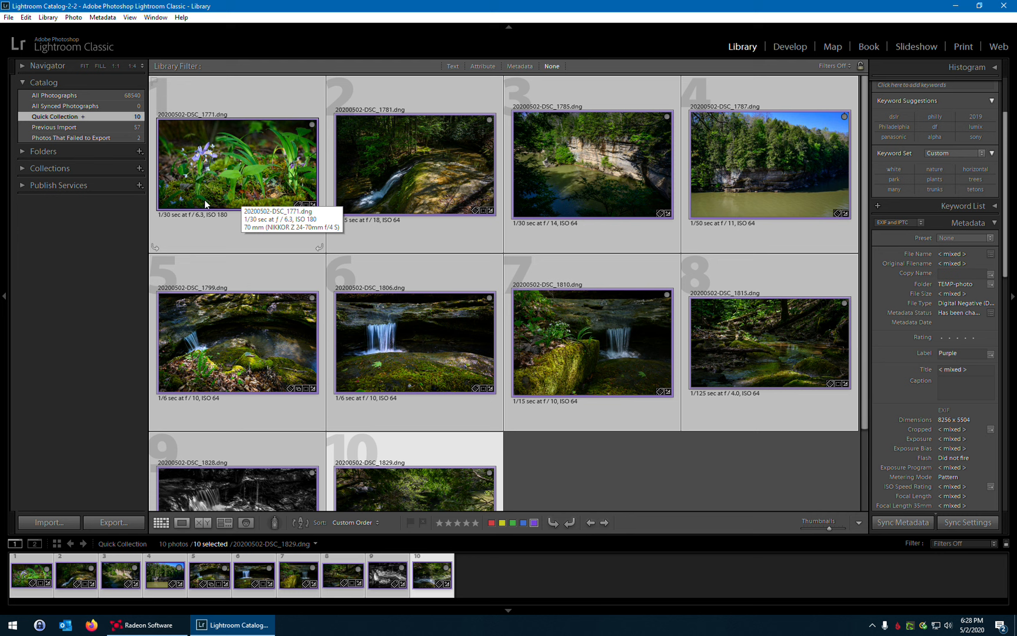
Export the ten selected photos, choosing Overwrite for the existing 1600-px JPEGs
right_click(207, 171)
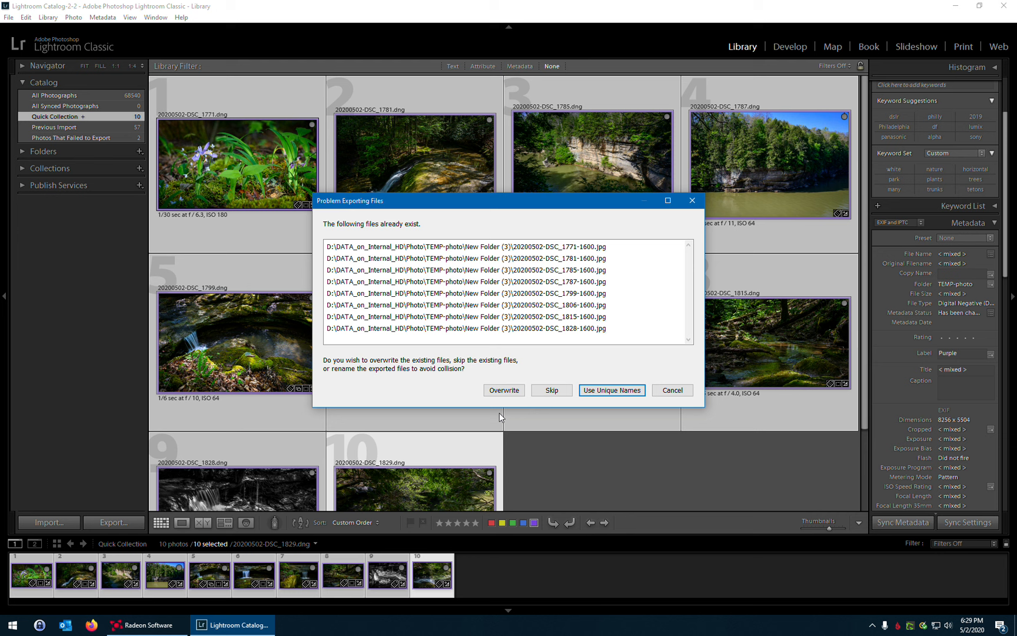
left_click(612, 391)
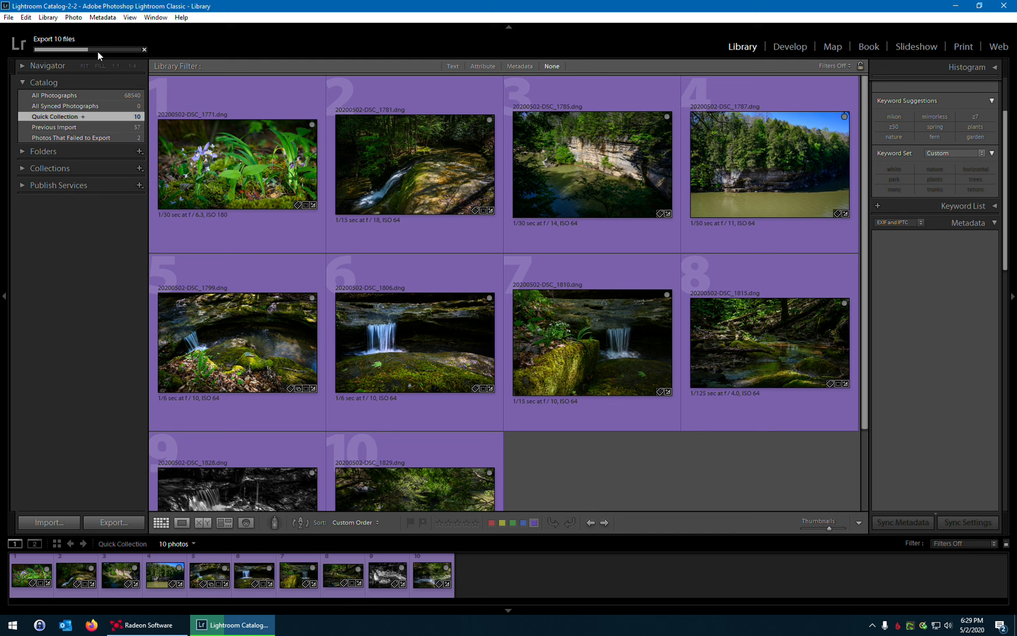
mouse_move(190, 68)
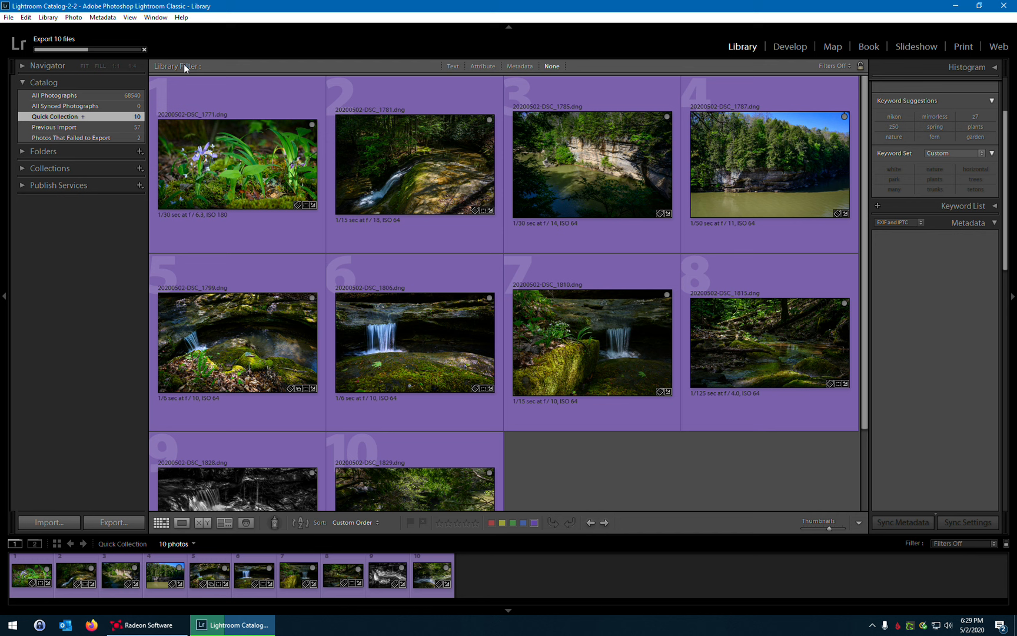
mouse_move(267, 221)
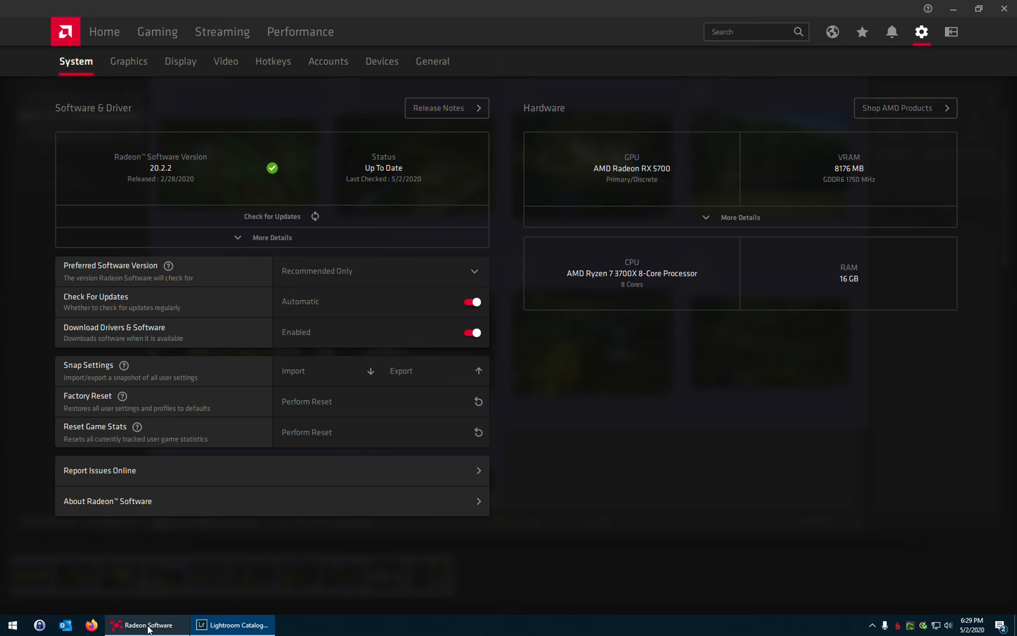
mouse_move(641, 376)
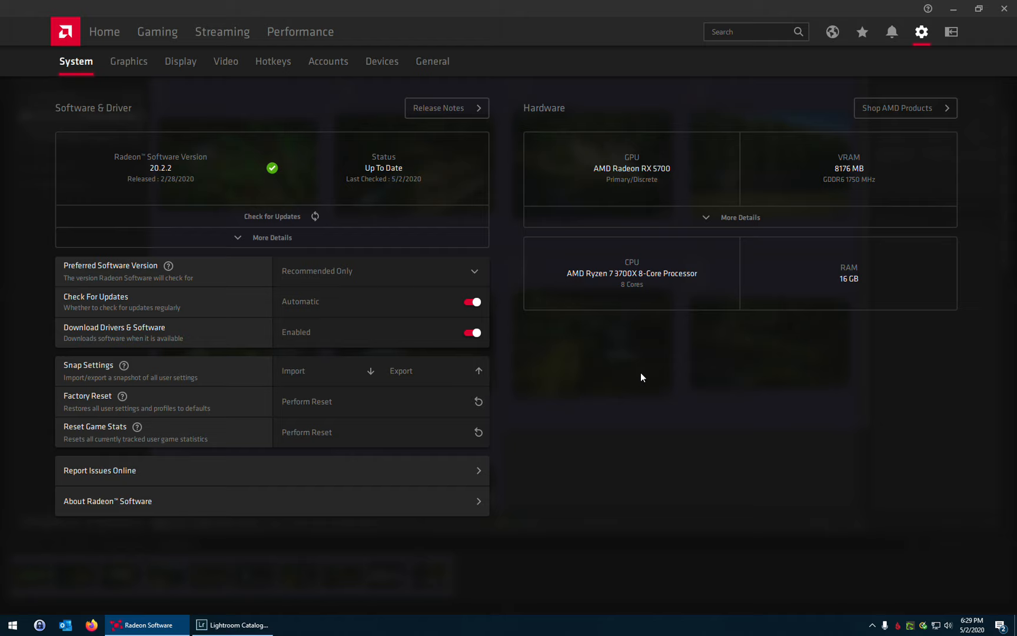
mouse_move(620, 409)
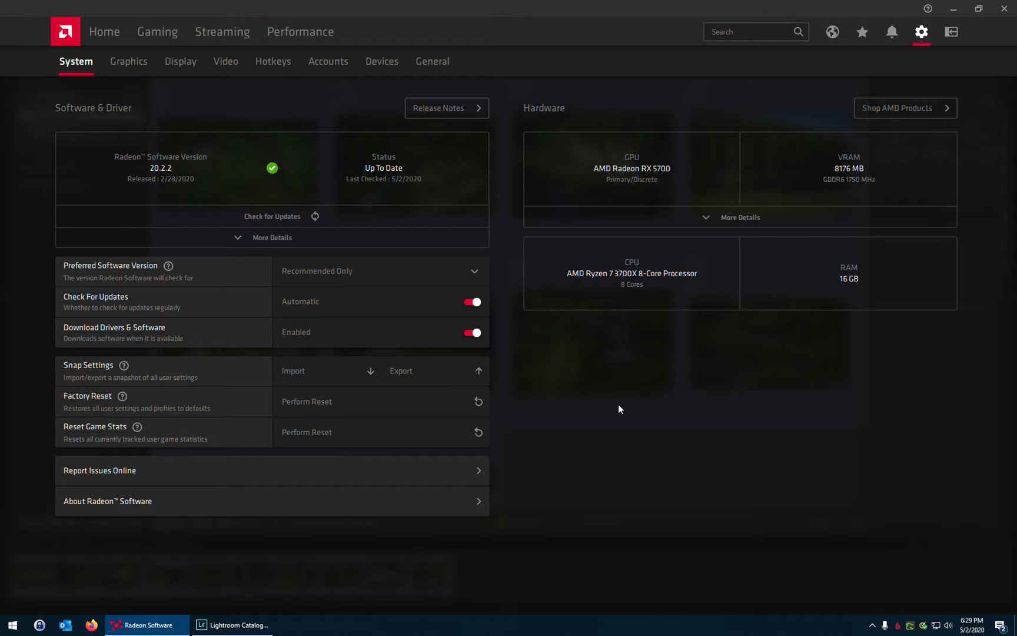
mouse_move(614, 407)
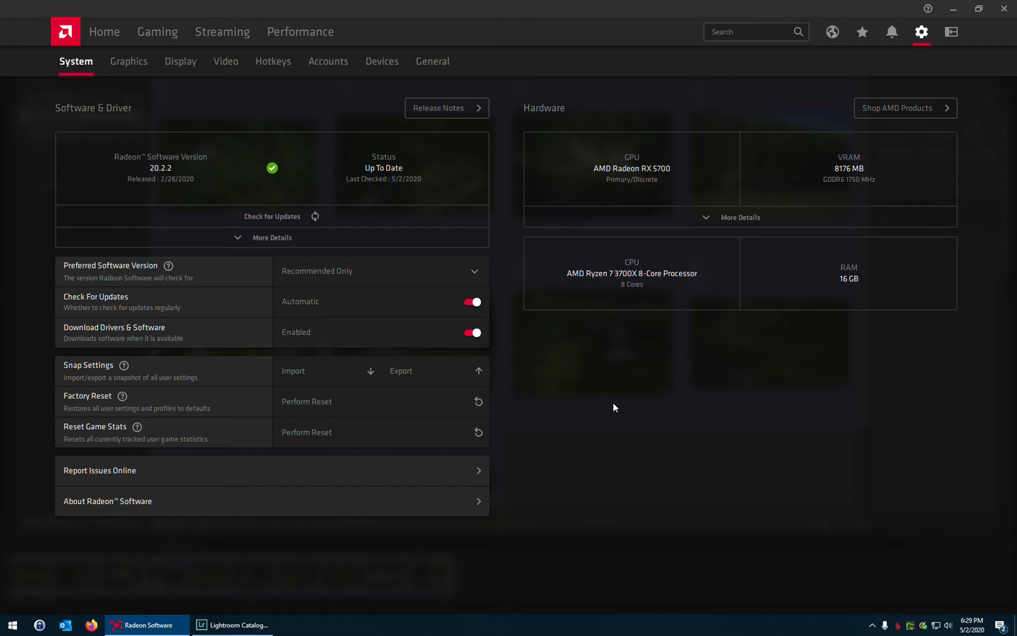
mouse_move(596, 405)
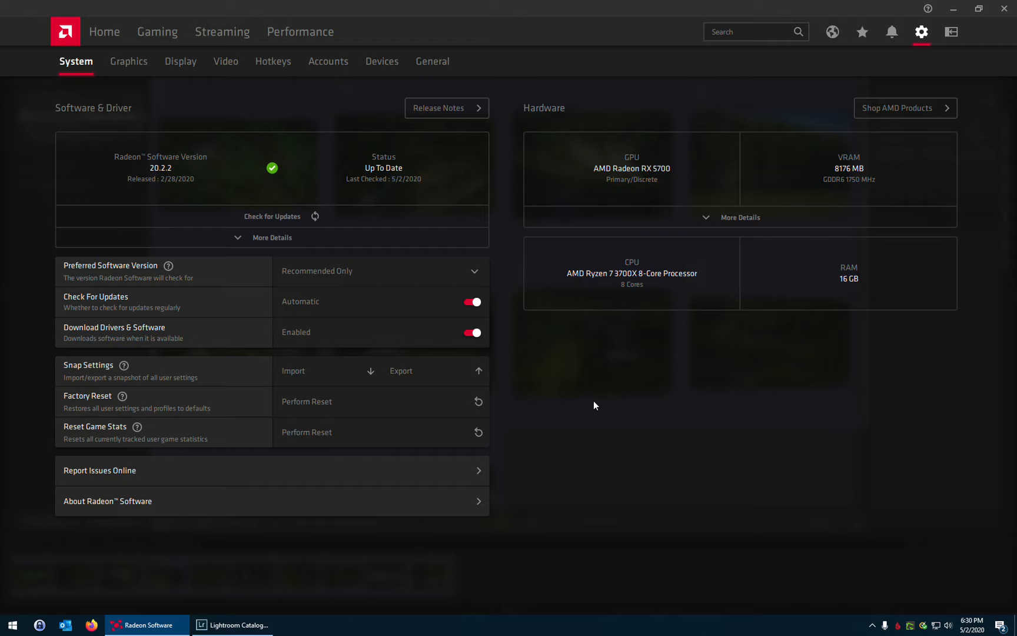
mouse_move(601, 390)
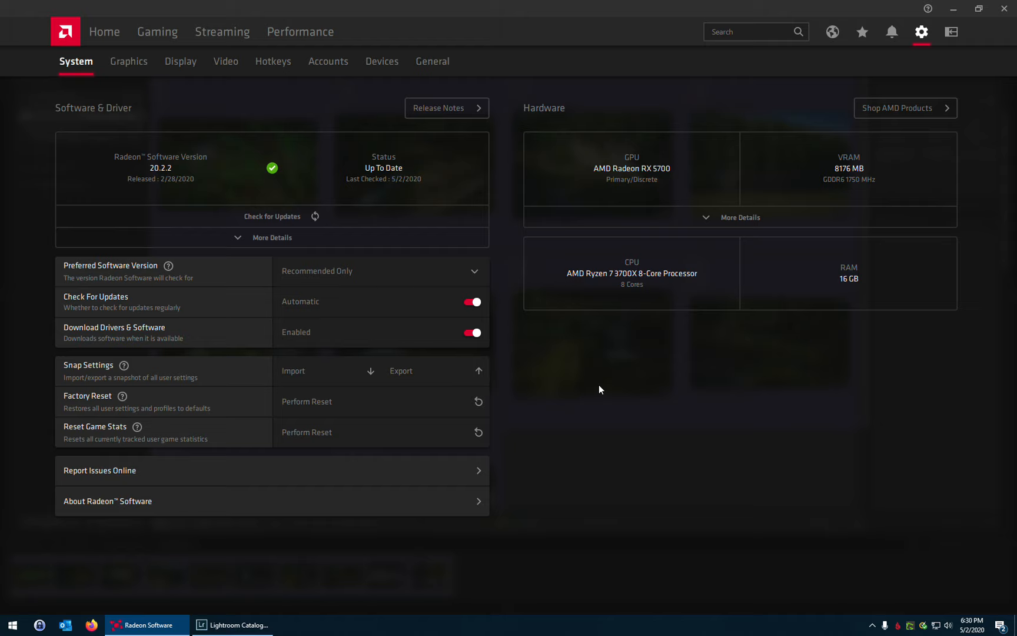
mouse_move(620, 401)
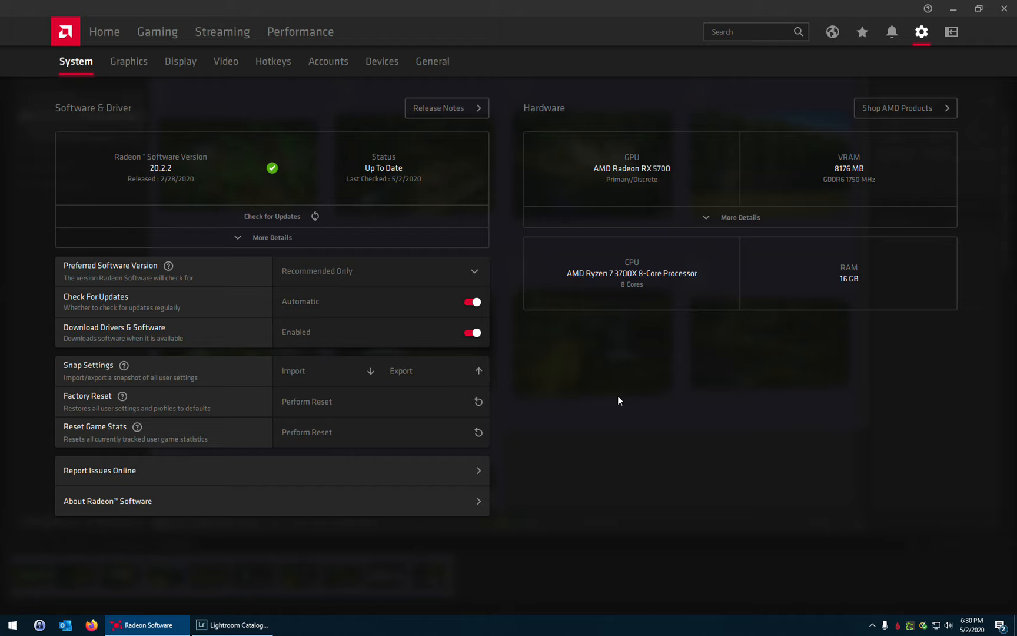
mouse_move(678, 436)
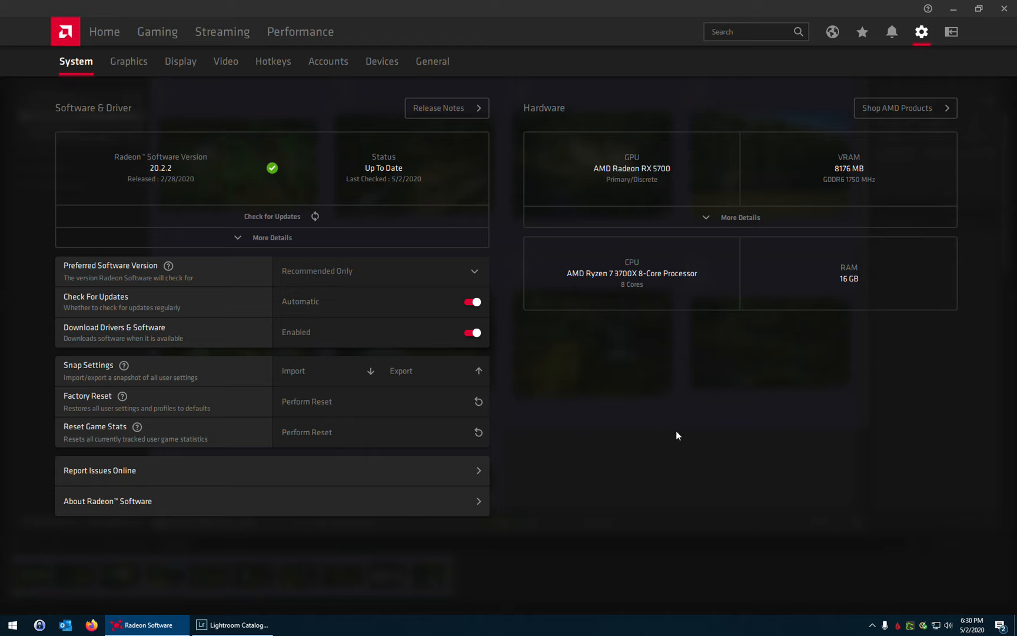
mouse_move(664, 188)
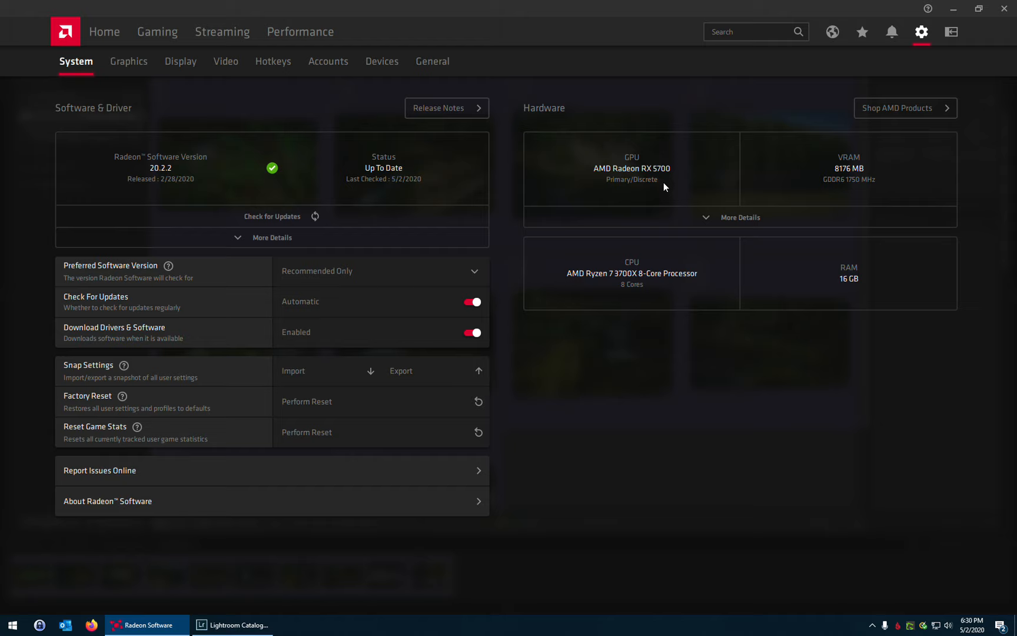
mouse_move(846, 298)
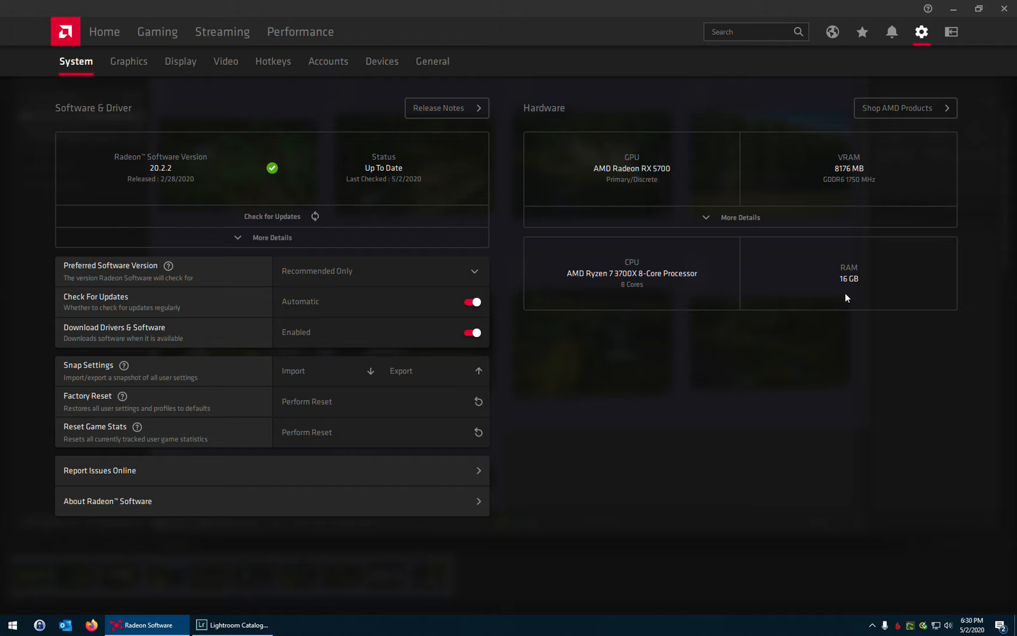
mouse_move(605, 442)
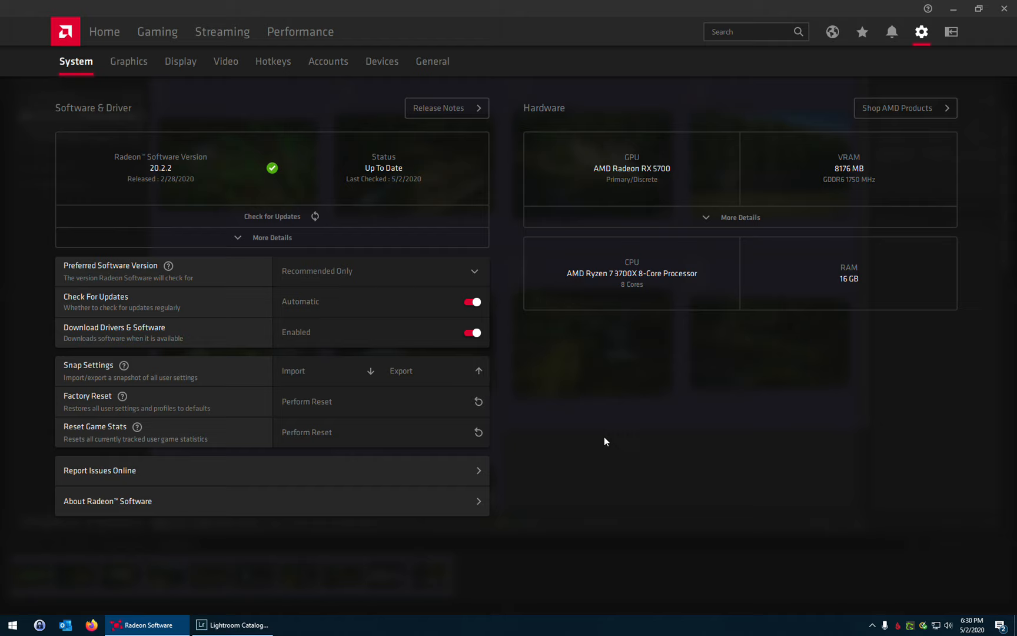
mouse_move(617, 440)
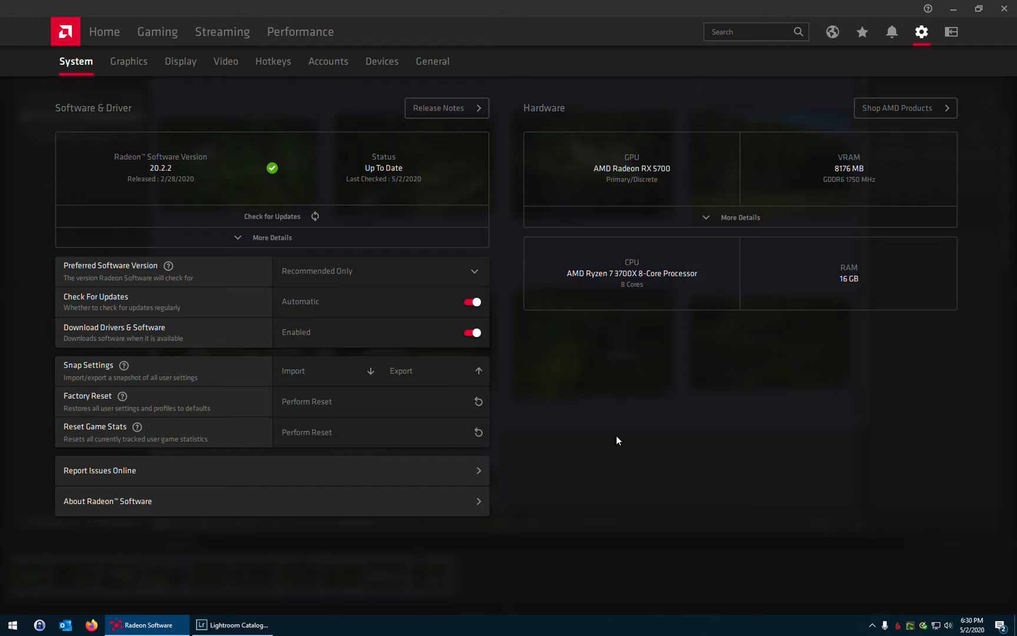
mouse_move(600, 441)
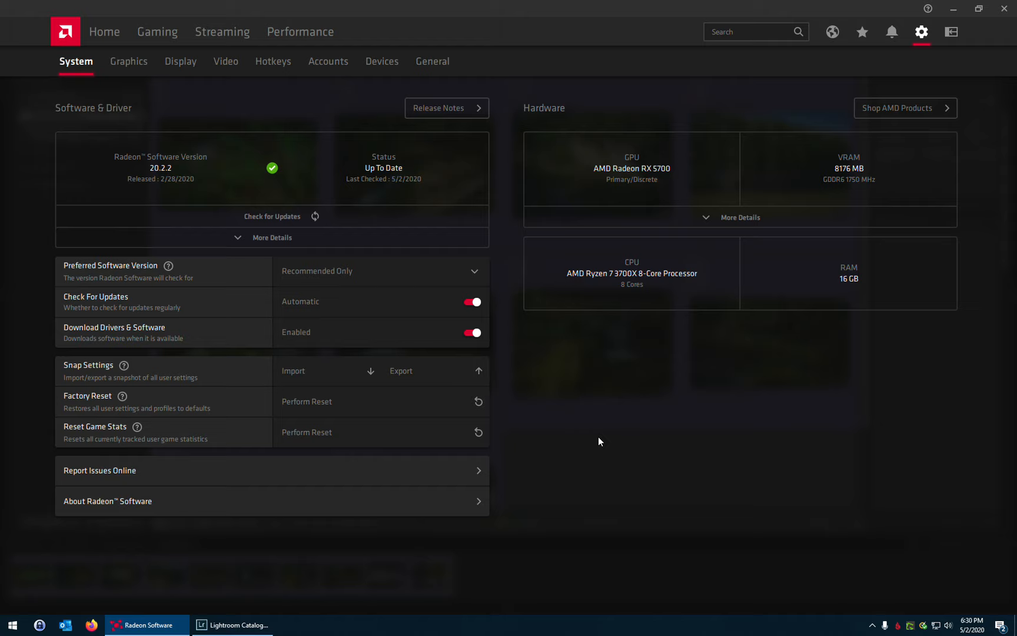
mouse_move(597, 400)
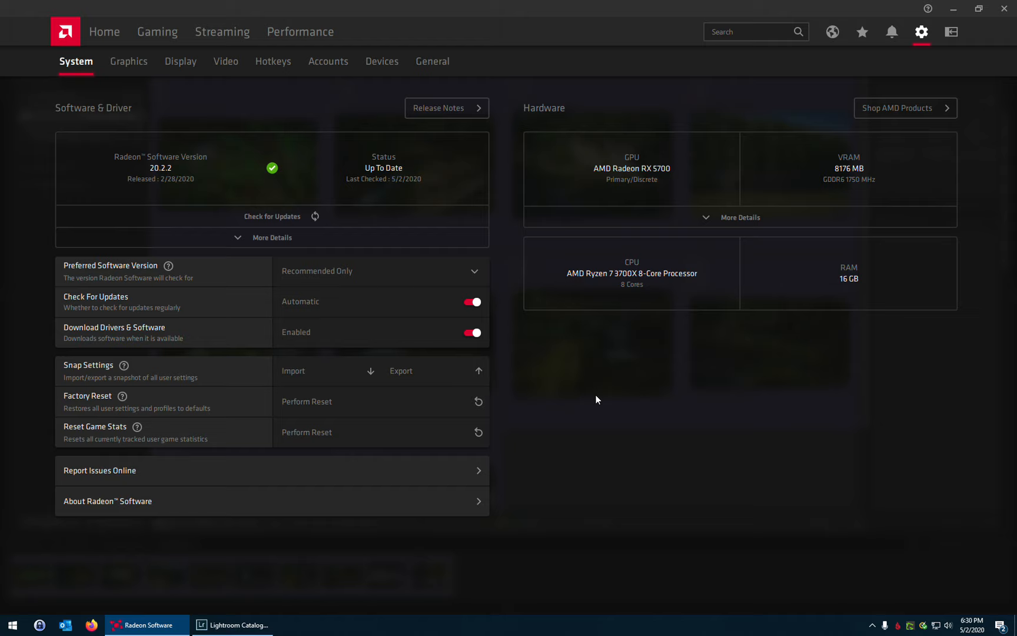
mouse_move(611, 405)
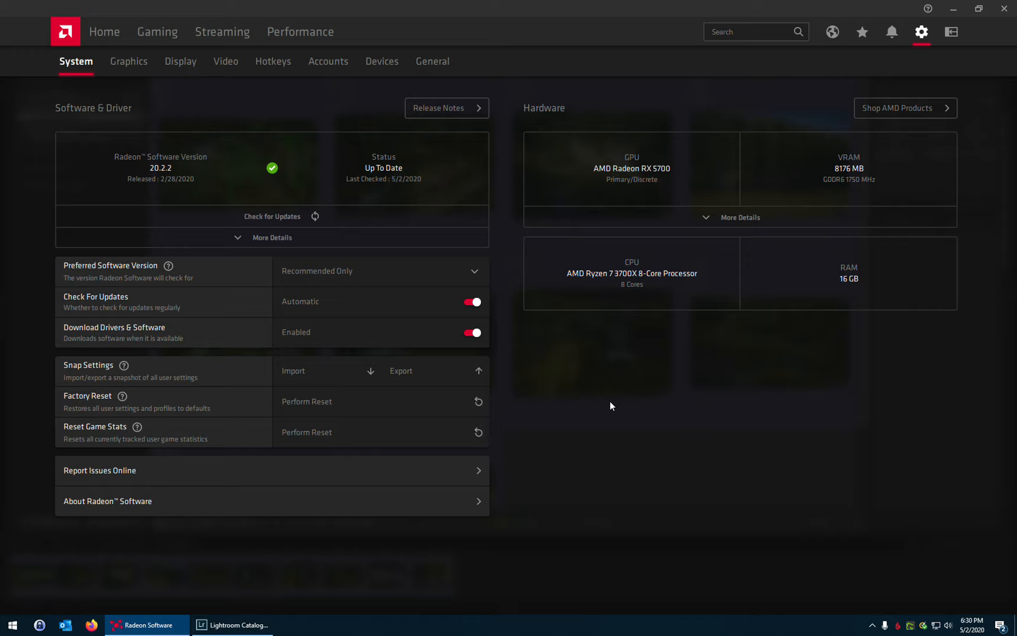
Return to the Home dashboard showing driver 20.2.2 status and capture controls
left_click(103, 31)
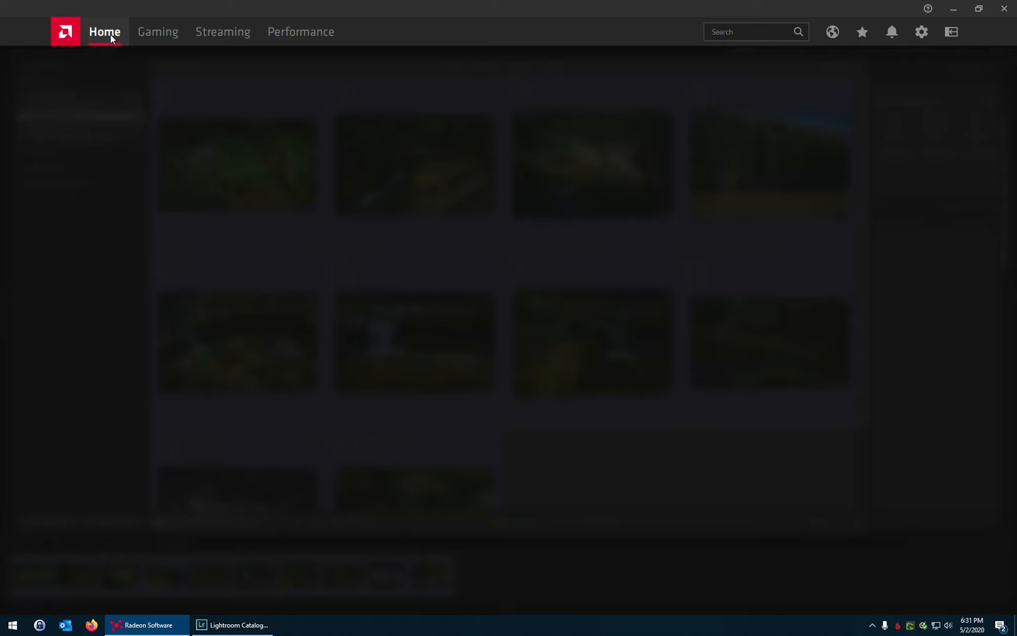
left_click(104, 31)
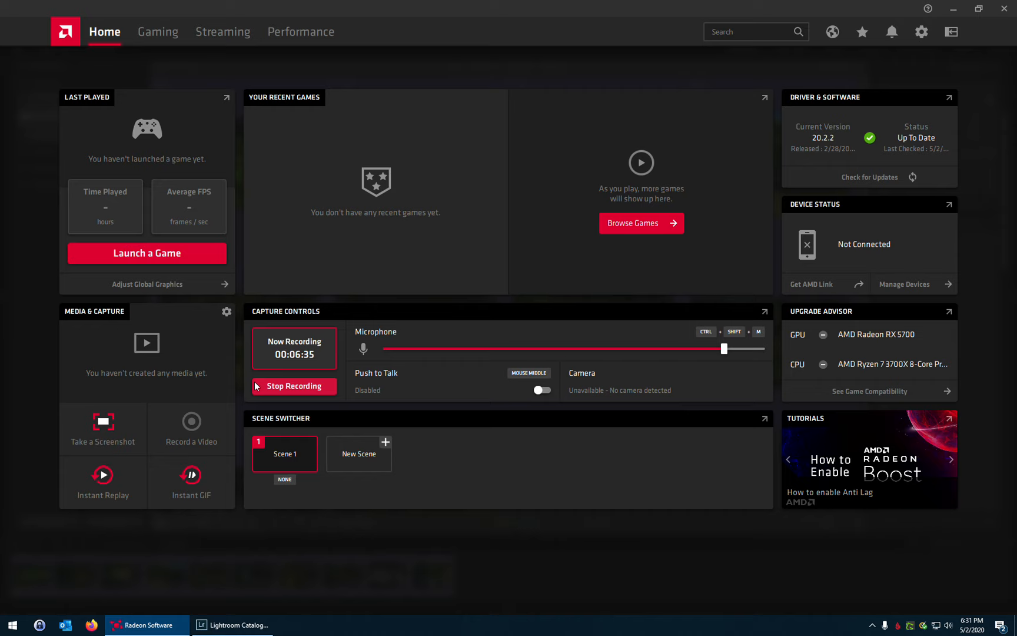